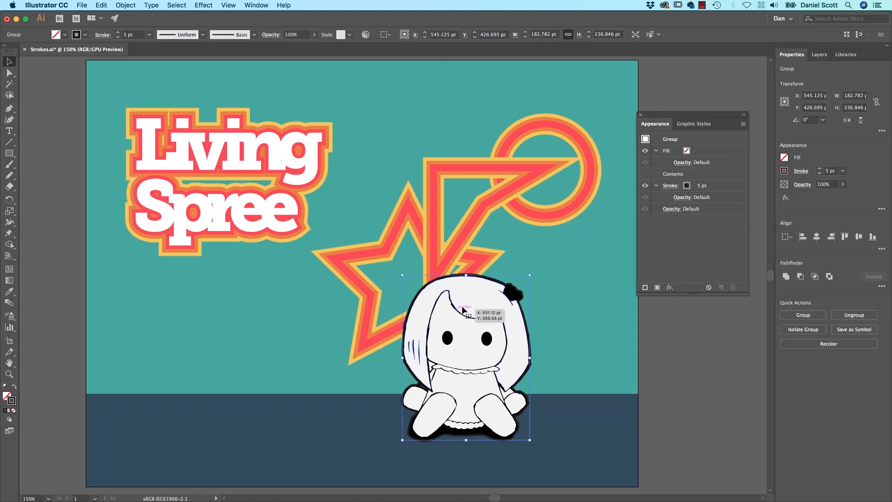
# Revert the file so the Living Spree text and character outline are removed.
pyautogui.click(670, 186)
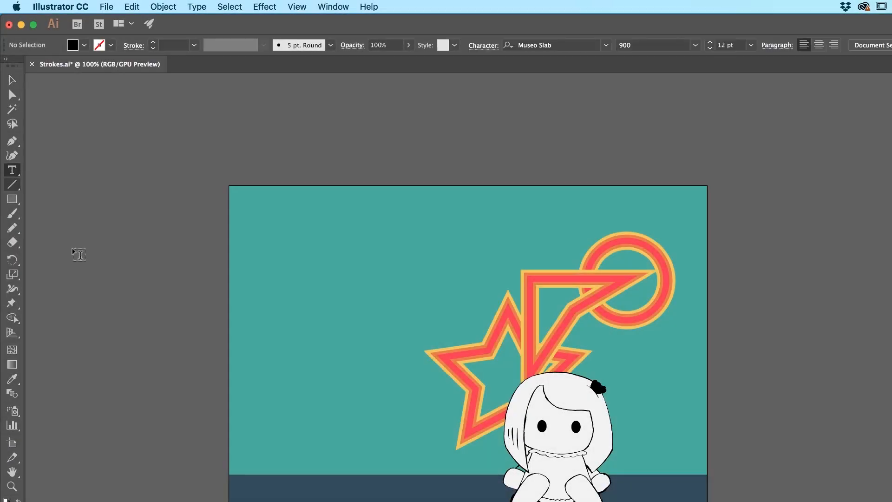
# Add a text line reading 'Living Spree' at the top left of the artboard.
pyautogui.click(329, 247)
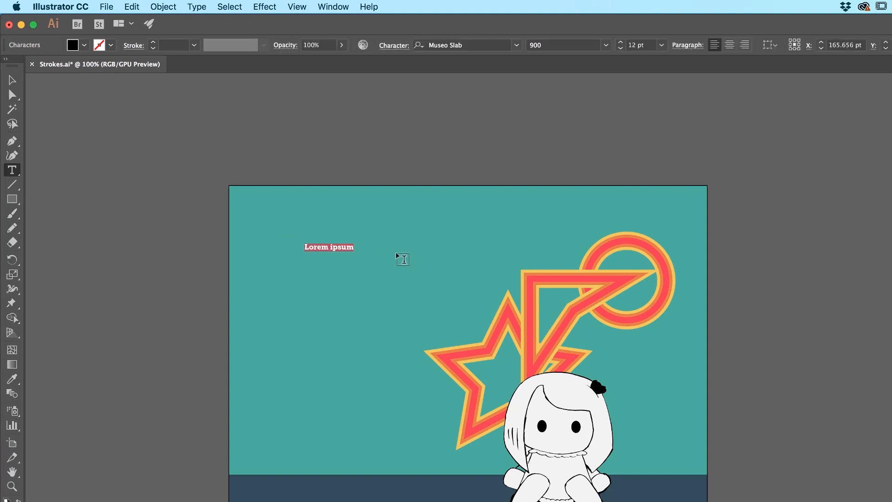
pyautogui.write('Living')
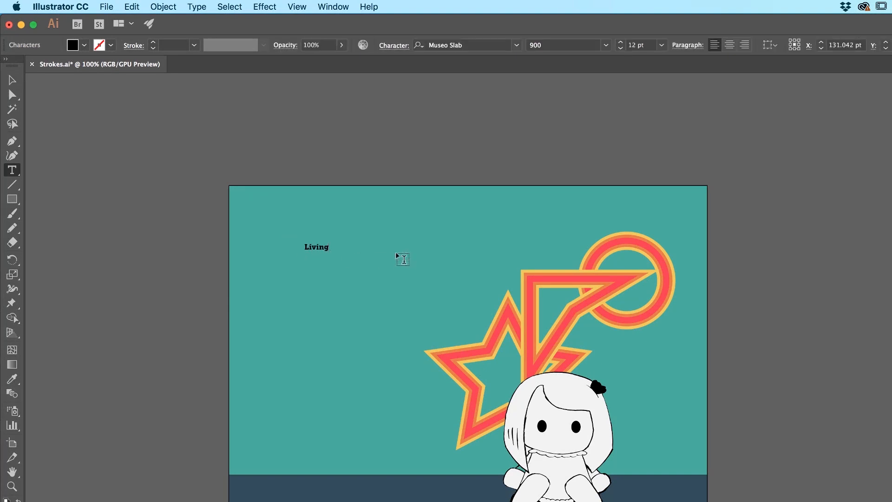
pyautogui.write('Spri')
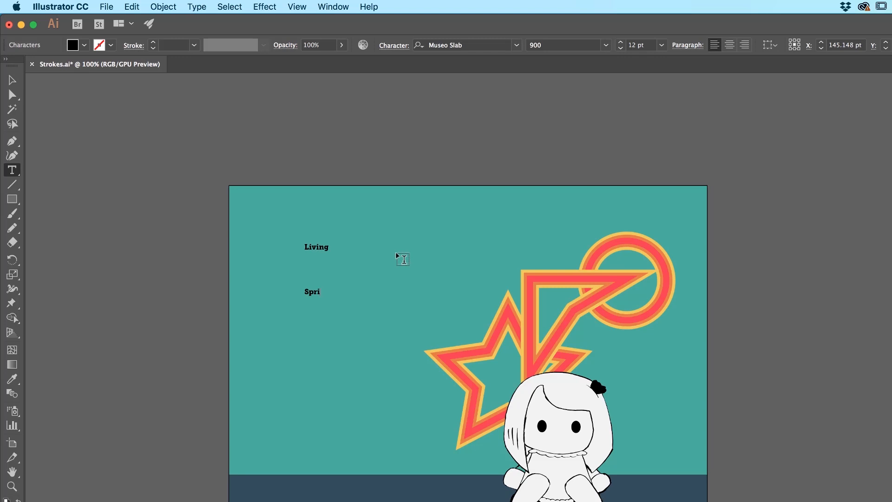
pyautogui.write('ee')
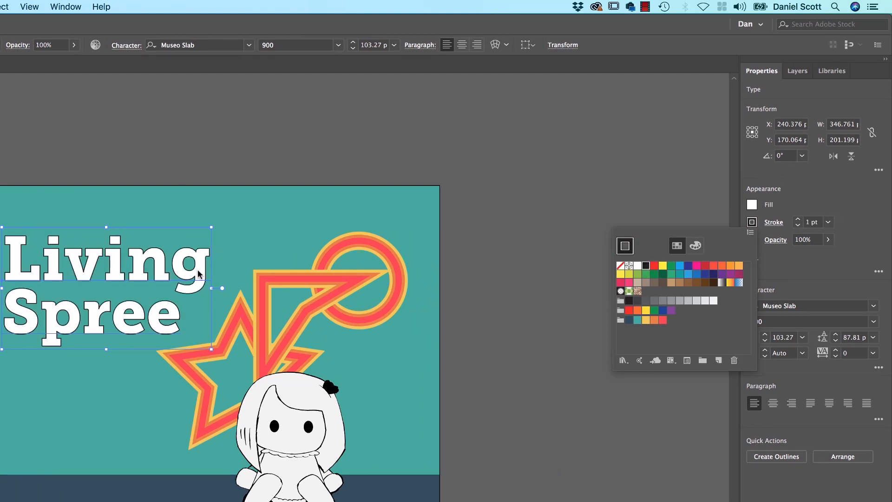
pyautogui.moveTo(193, 291)
pyautogui.write('-140')
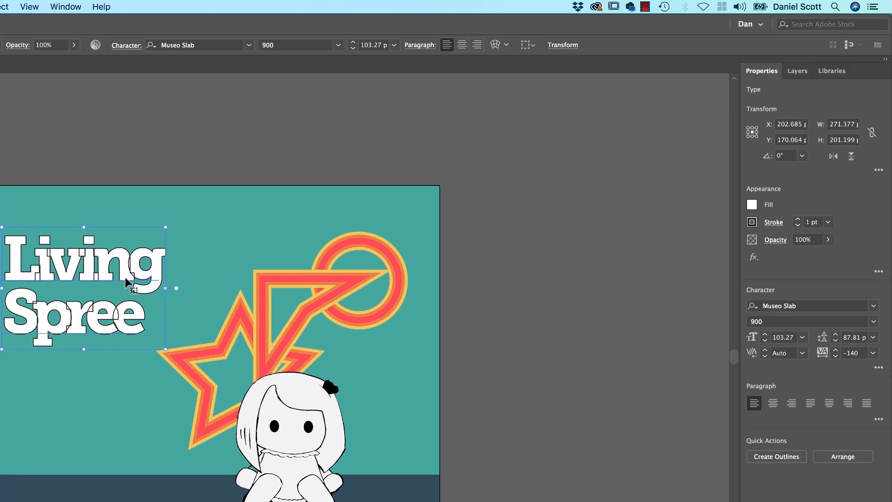
pyautogui.moveTo(886, 250)
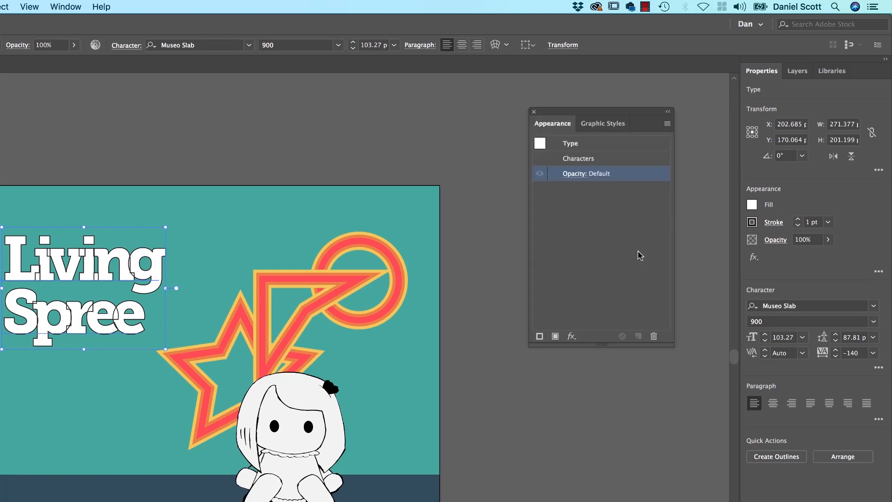
pyautogui.moveTo(730, 222)
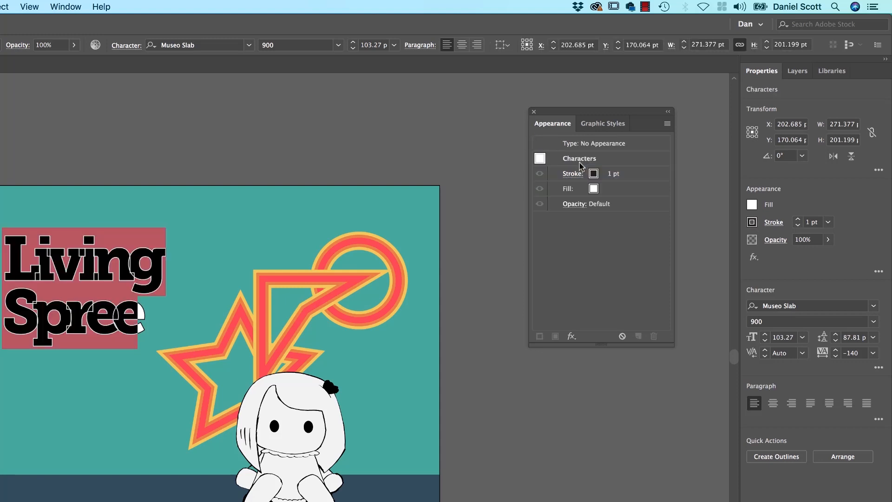
pyautogui.moveTo(632, 178)
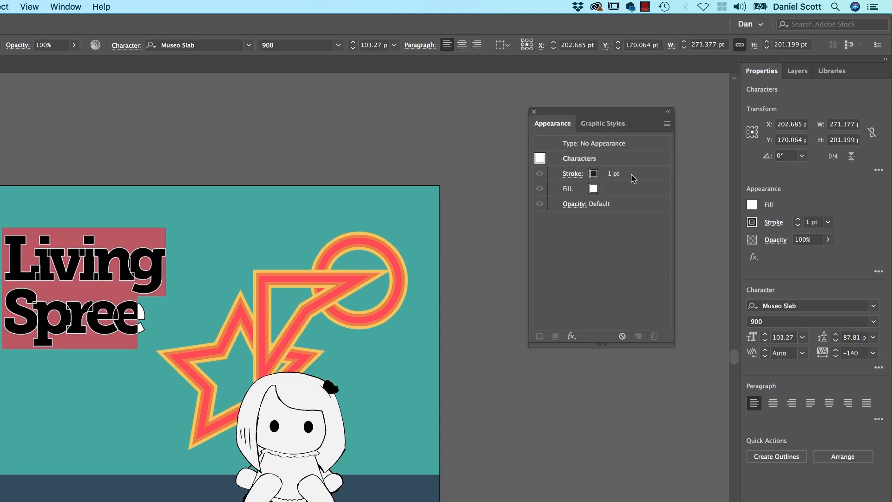
# Select the Living Spree characters' 1 pt stroke in the Appearance listing.
pyautogui.click(594, 172)
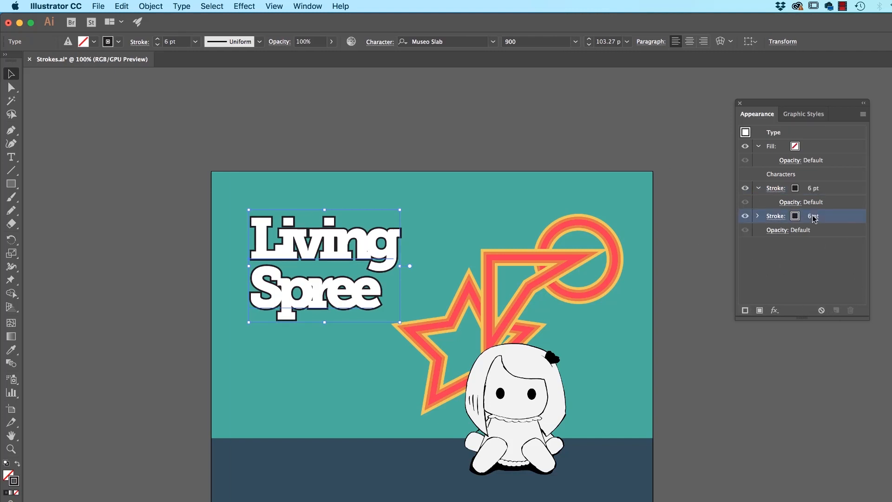
# Make the text's second 6 pt stroke black via its colour swatches.
pyautogui.click(804, 215)
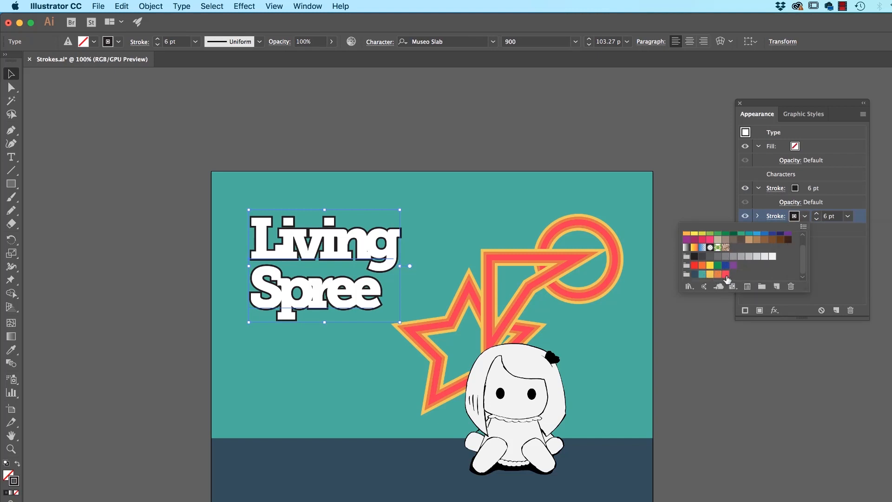
pyautogui.click(726, 279)
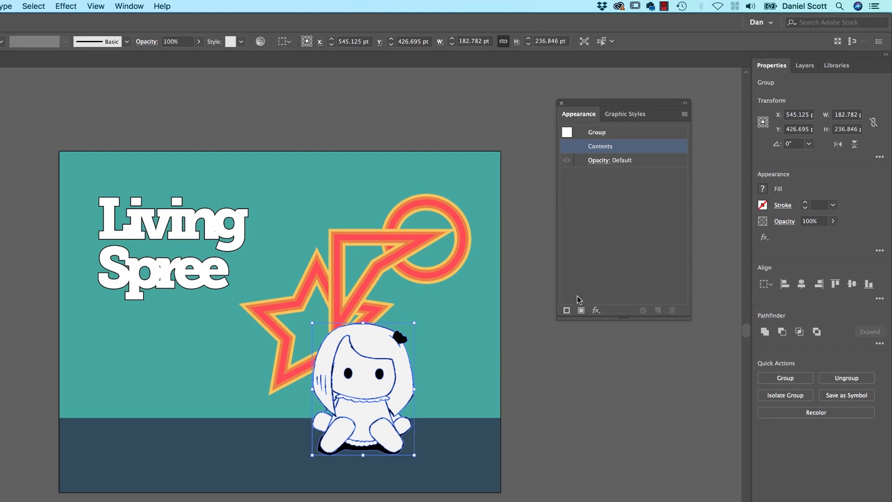
pyautogui.moveTo(566, 310)
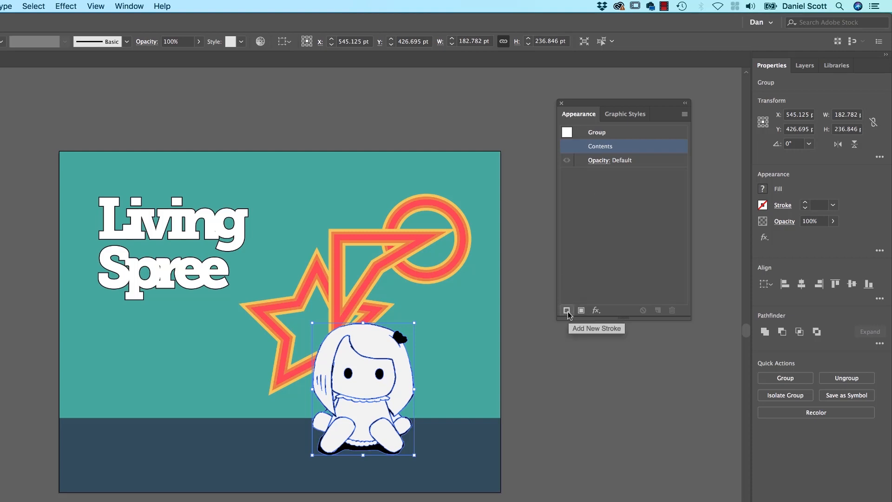
# Add a 15 pt stroke to the character group, first pink, then changed to black.
pyautogui.click(567, 310)
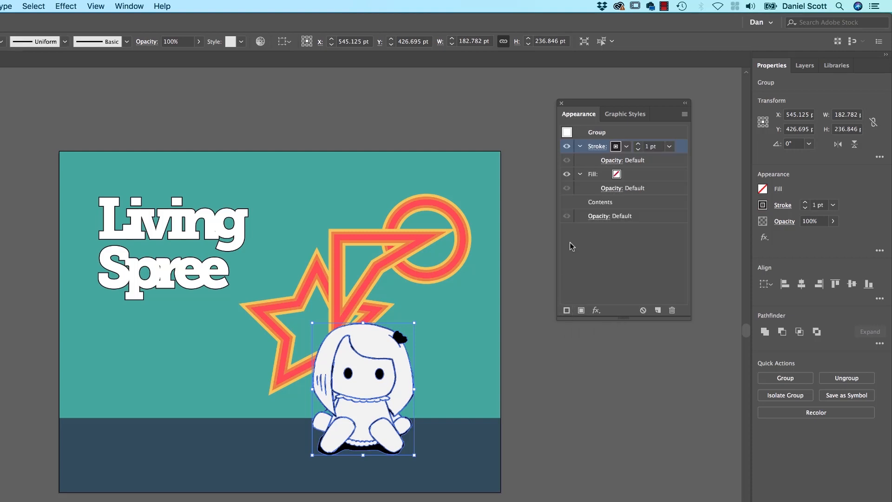
pyautogui.click(625, 146)
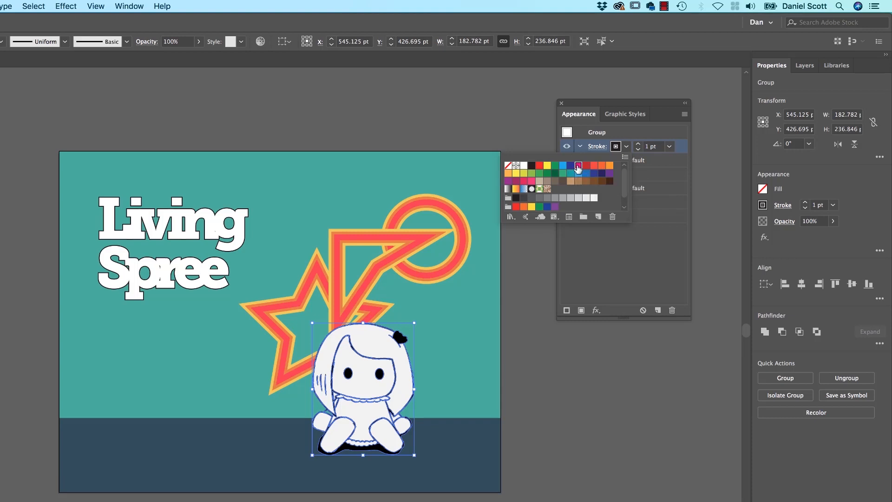
pyautogui.click(577, 166)
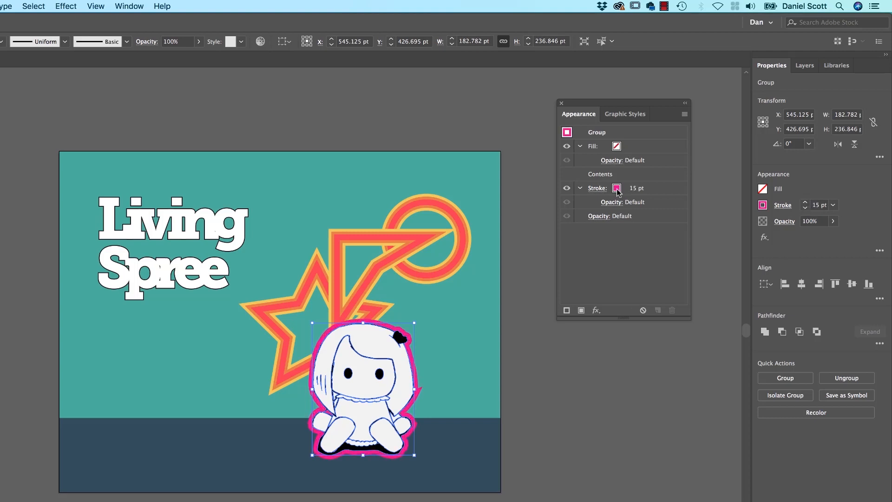
pyautogui.click(616, 188)
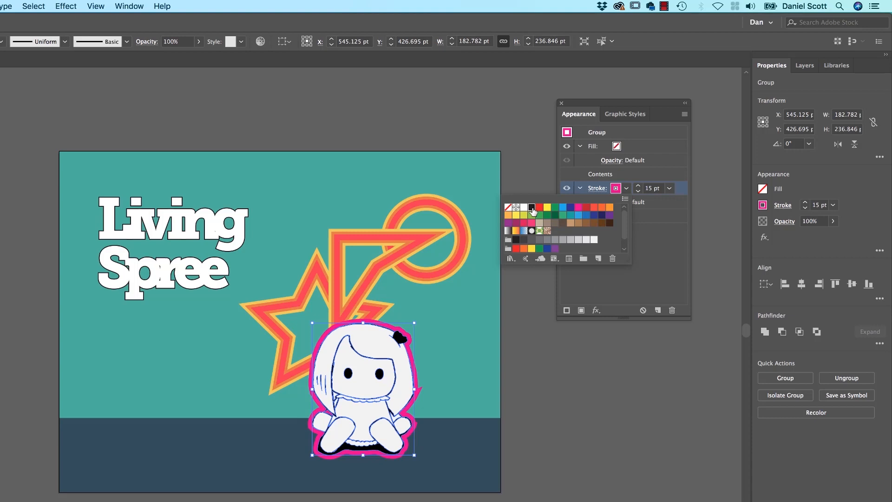
pyautogui.click(530, 206)
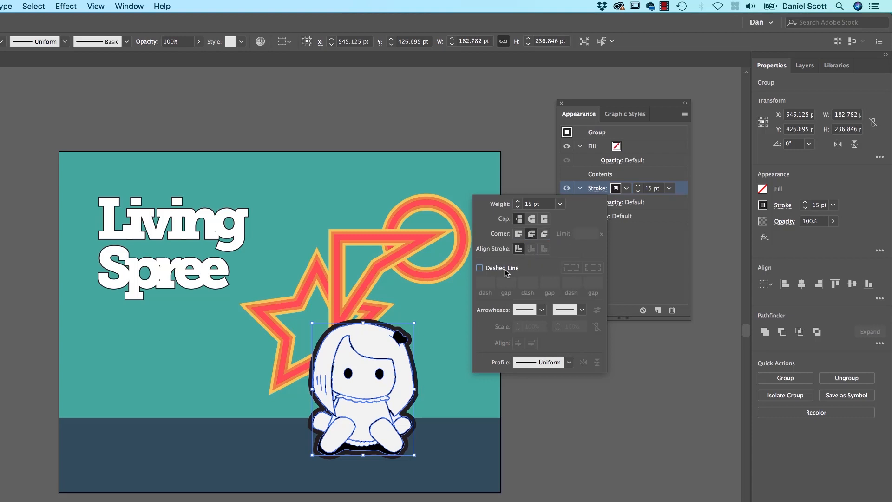
# Align the character's 15 pt black stroke to Outside.
pyautogui.click(479, 267)
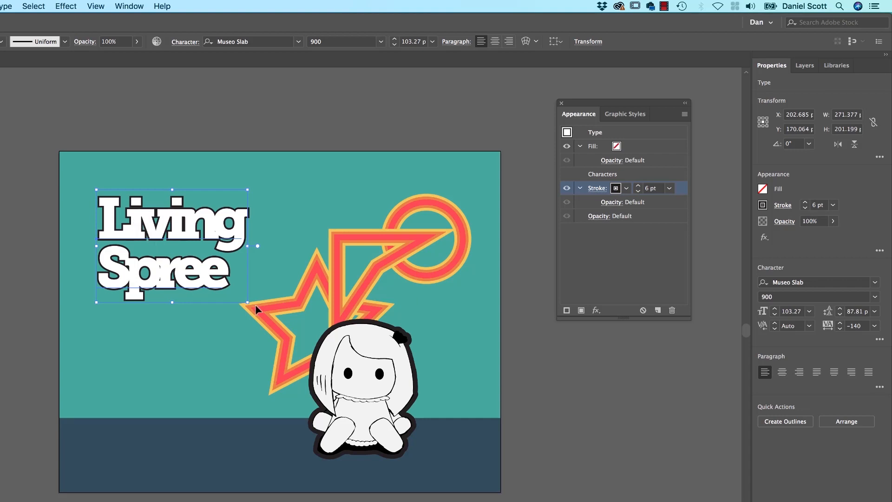
# Place a white fill above the text's red, orange and yellow layered strokes.
pyautogui.click(404, 252)
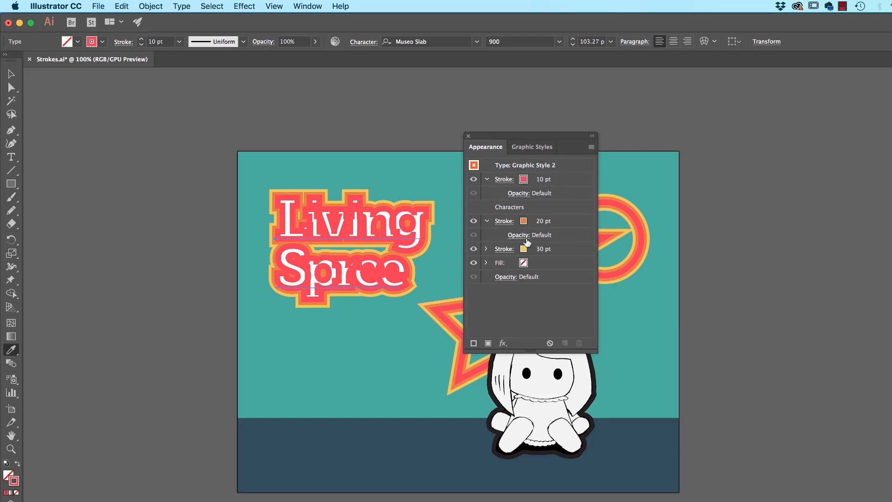
pyautogui.click(500, 262)
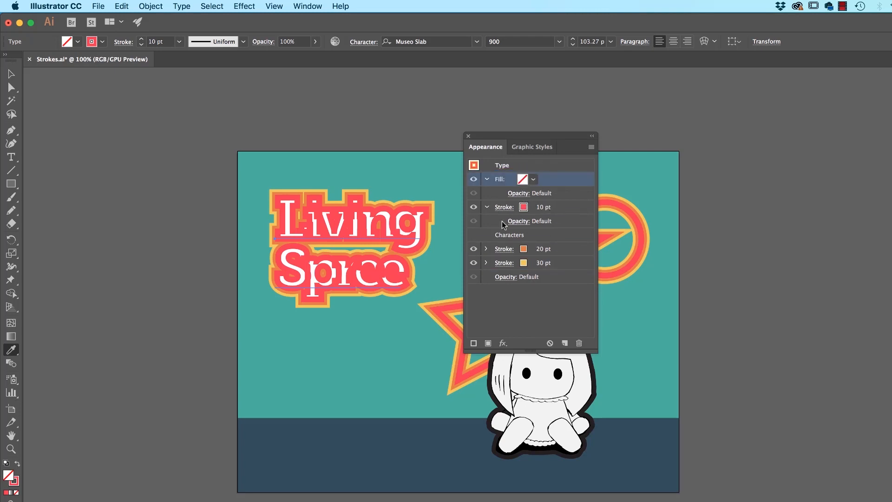
pyautogui.click(534, 178)
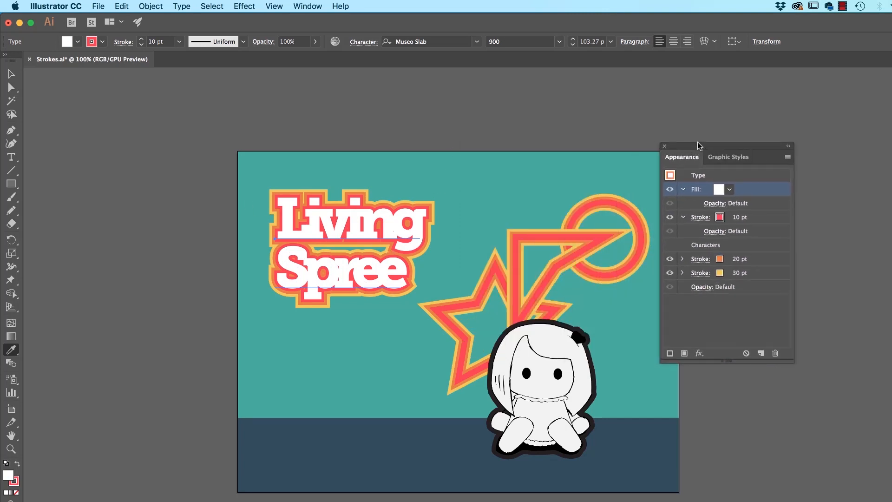
pyautogui.moveTo(698, 146); pyautogui.dragTo(713, 137)
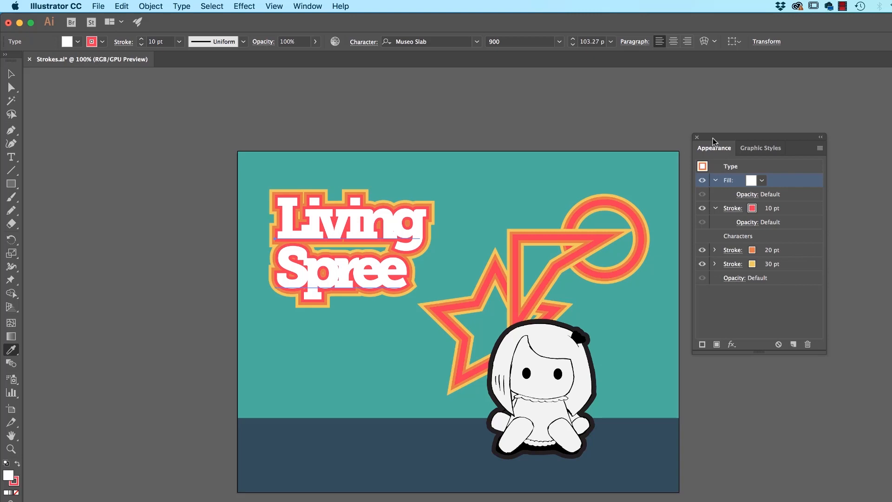